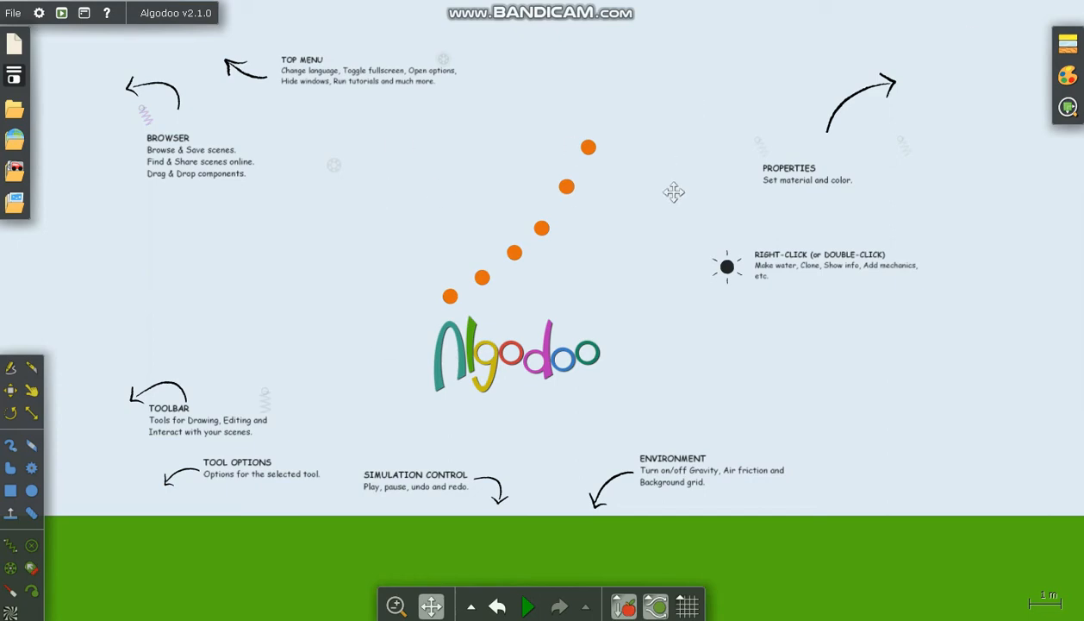
mouse_move(460, 113)
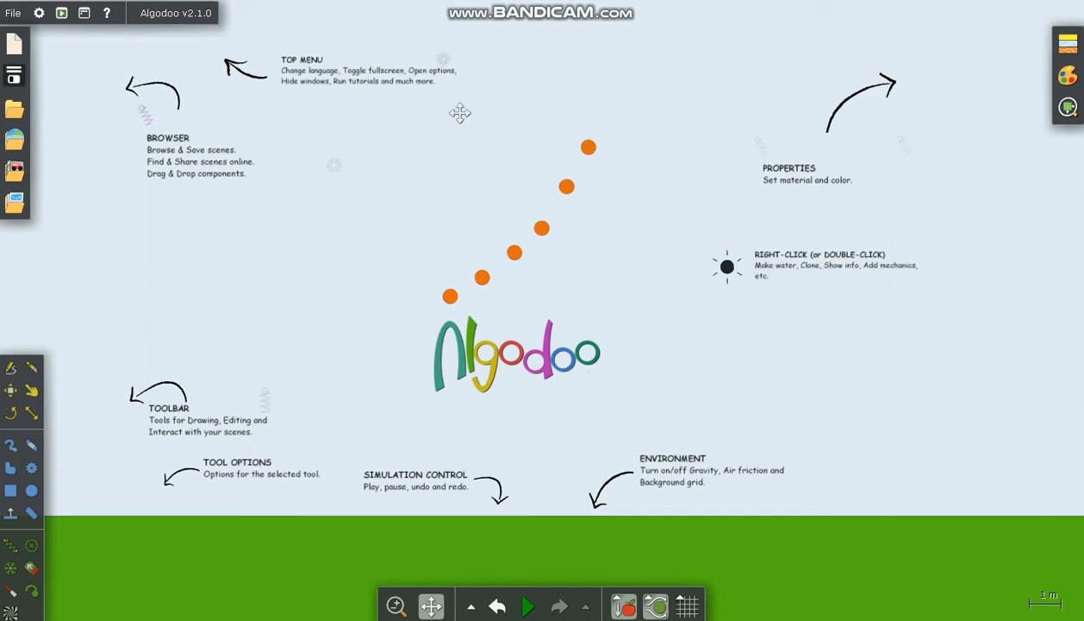
mouse_move(729, 451)
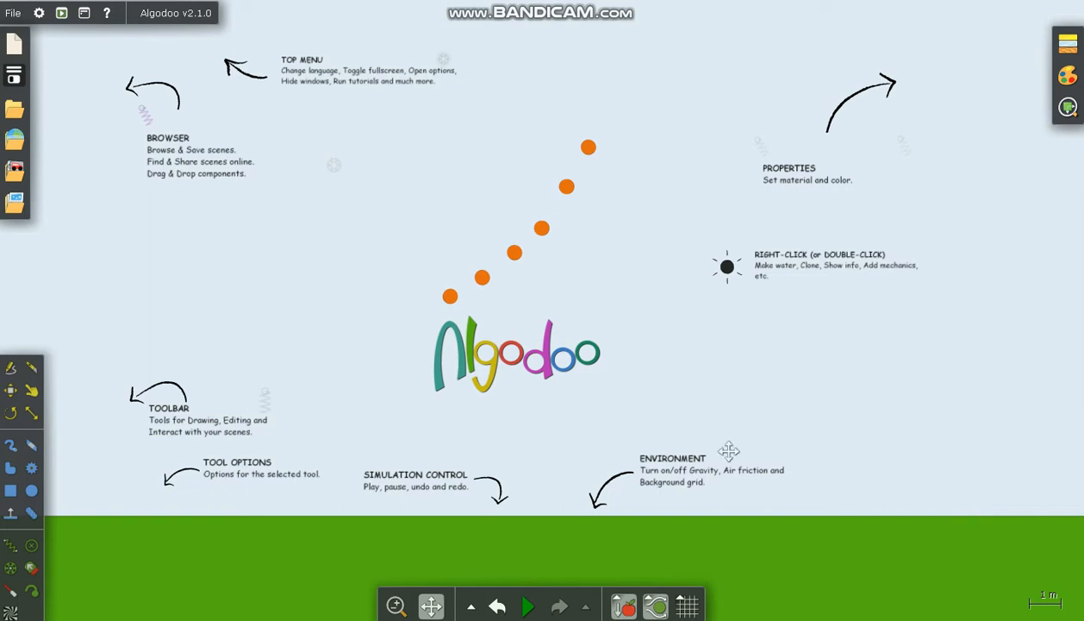
mouse_move(679, 387)
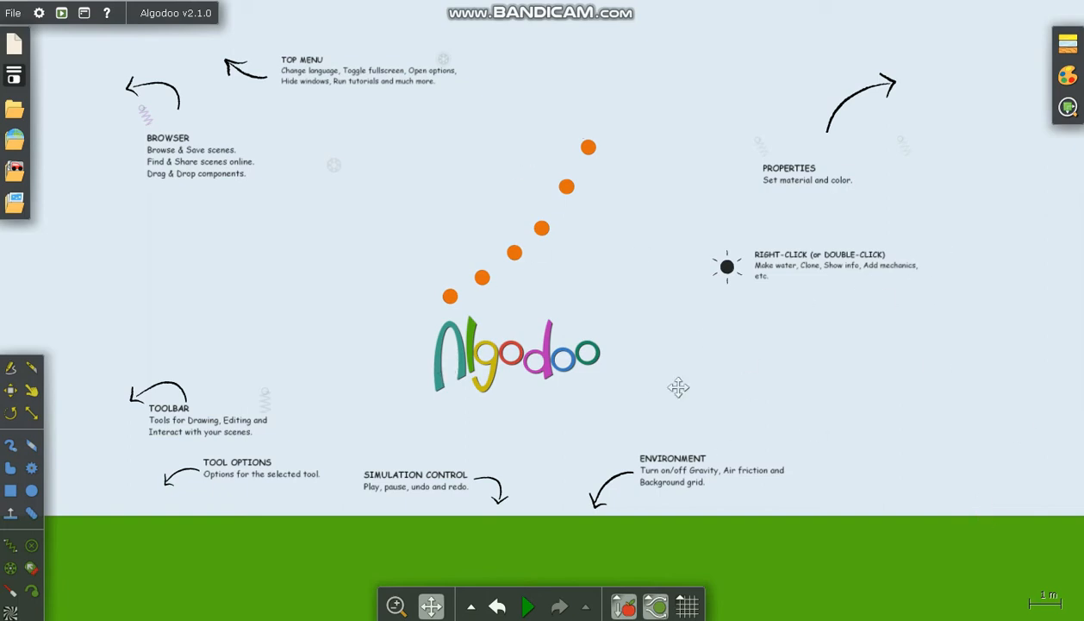
mouse_move(524, 410)
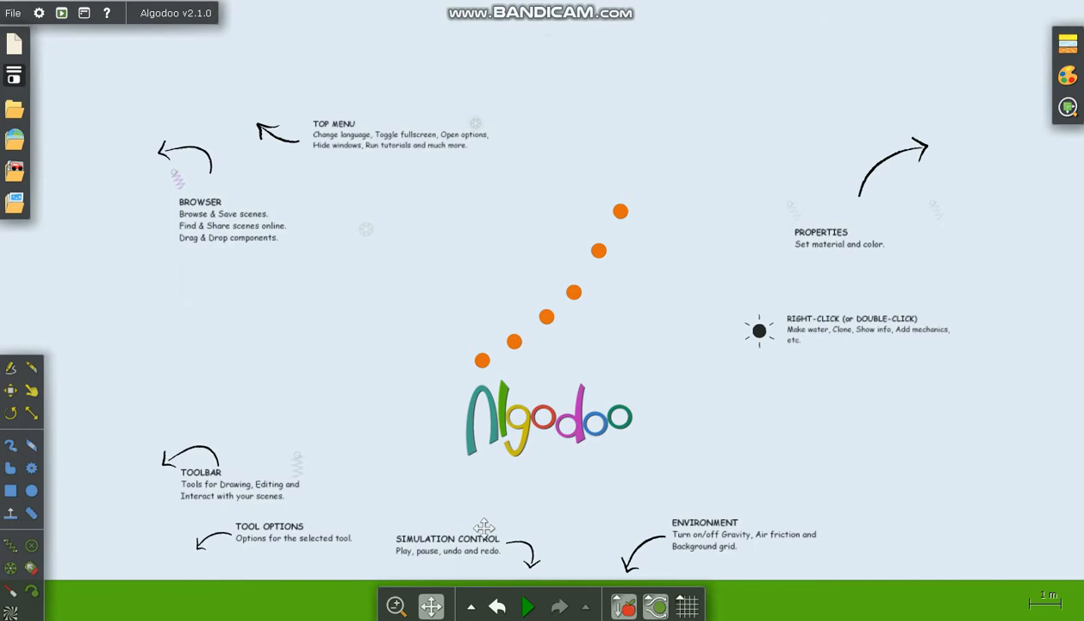
mouse_move(141, 221)
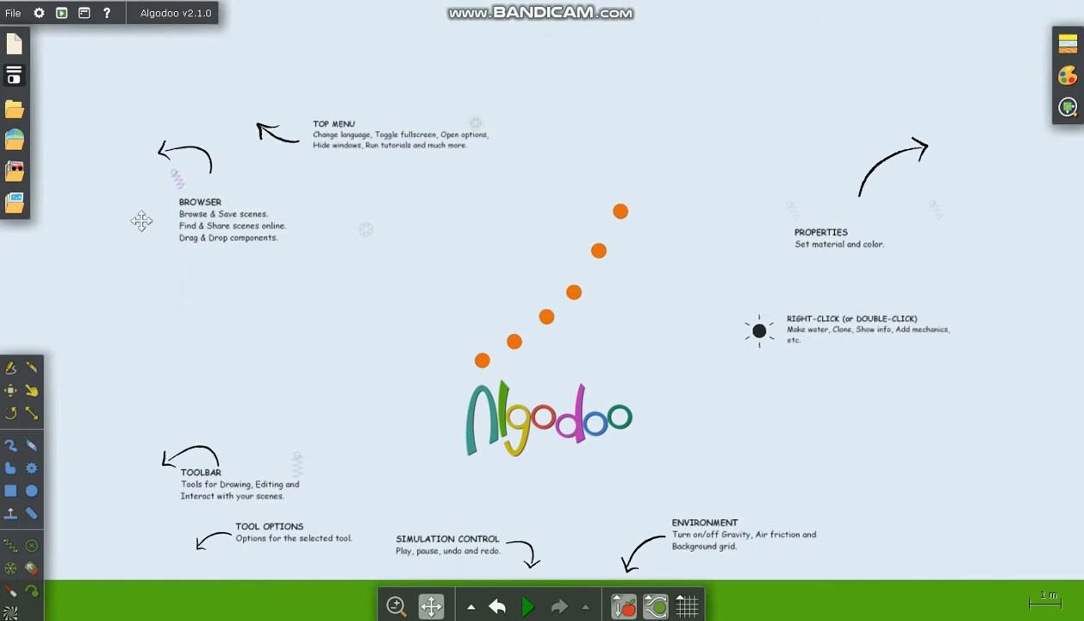
Start a new scene using the Default palette.
click(15, 44)
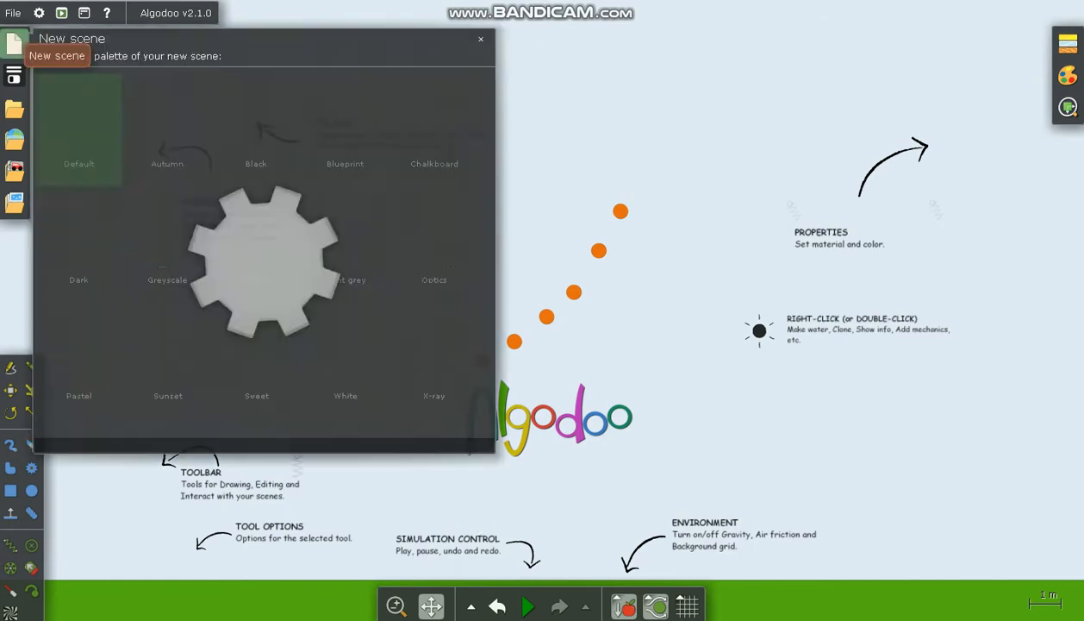
click(79, 129)
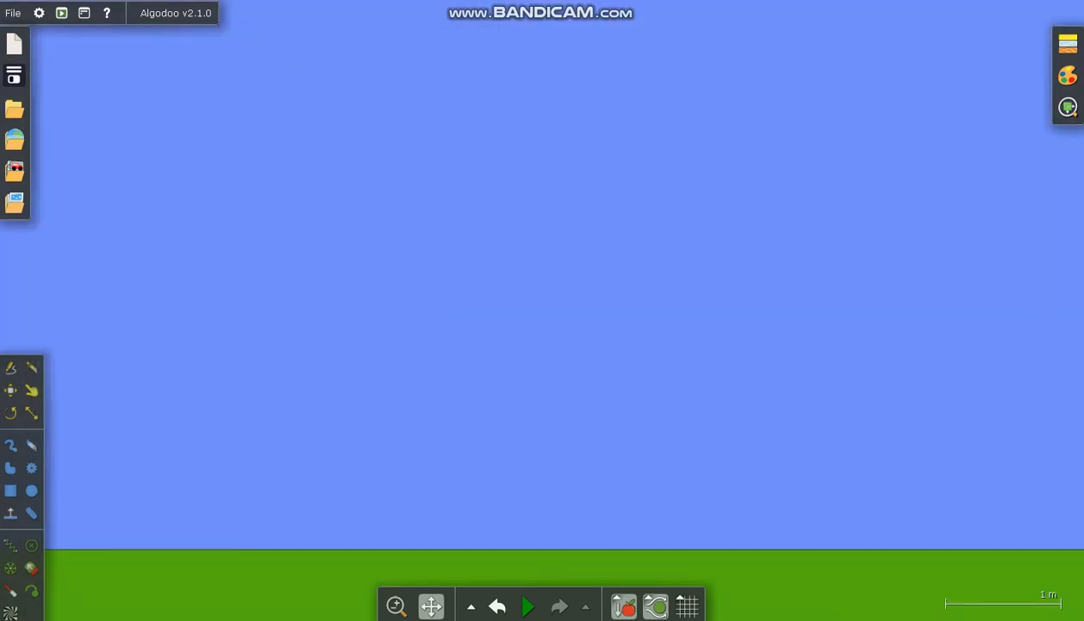
Draw colourful boxes and a long plank with the Box tool, then pause the simulation.
click(31, 467)
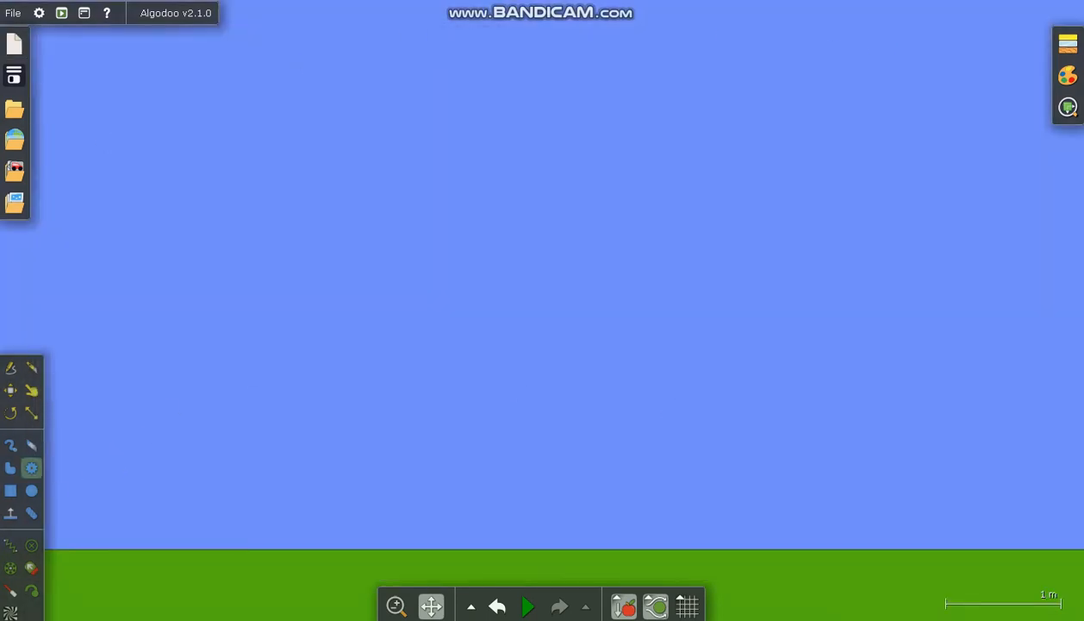
click(31, 513)
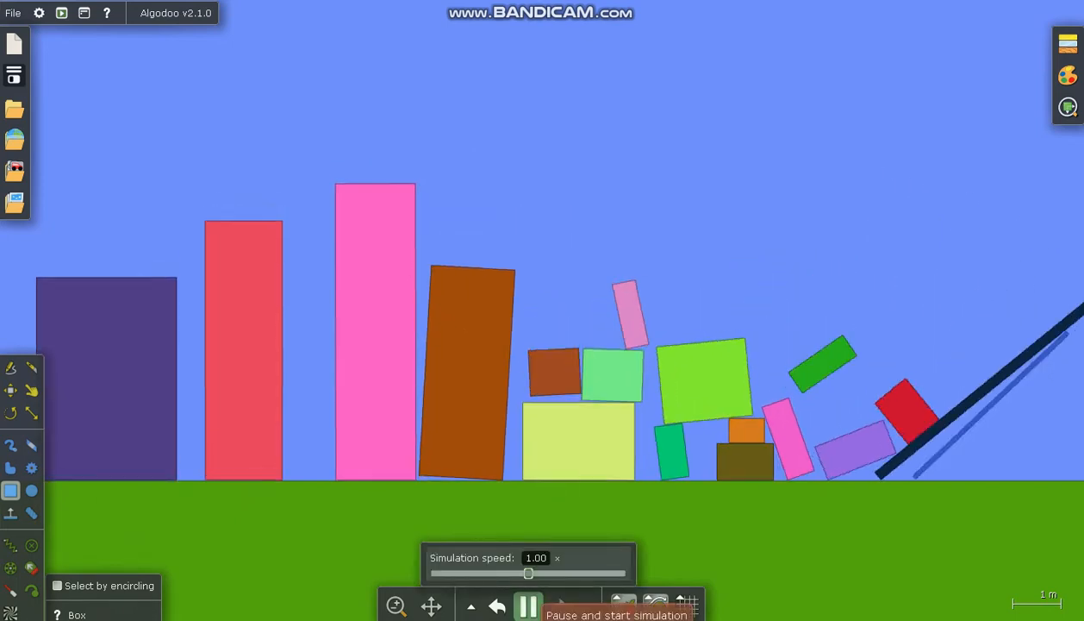
click(528, 606)
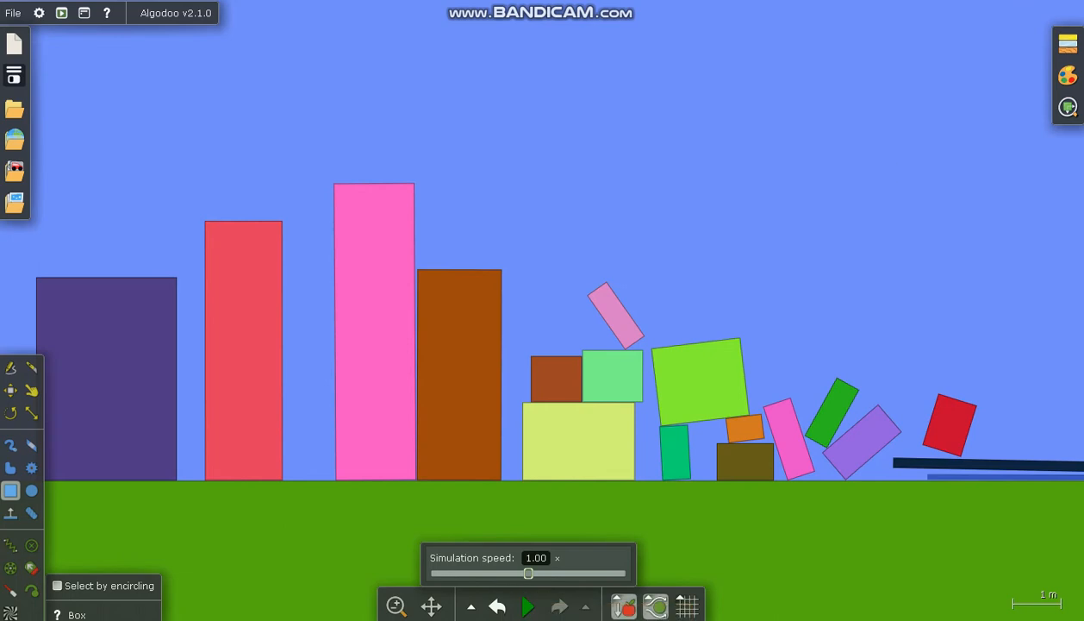
Open the tall pink bar's Appearance options from its context menu.
right_click(373, 327)
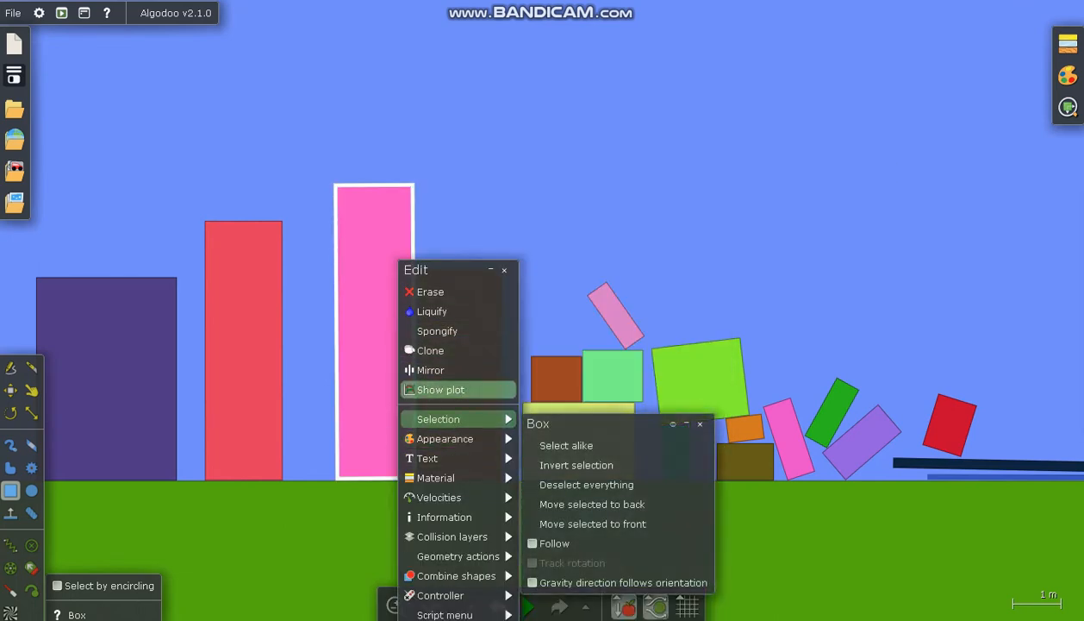
click(444, 437)
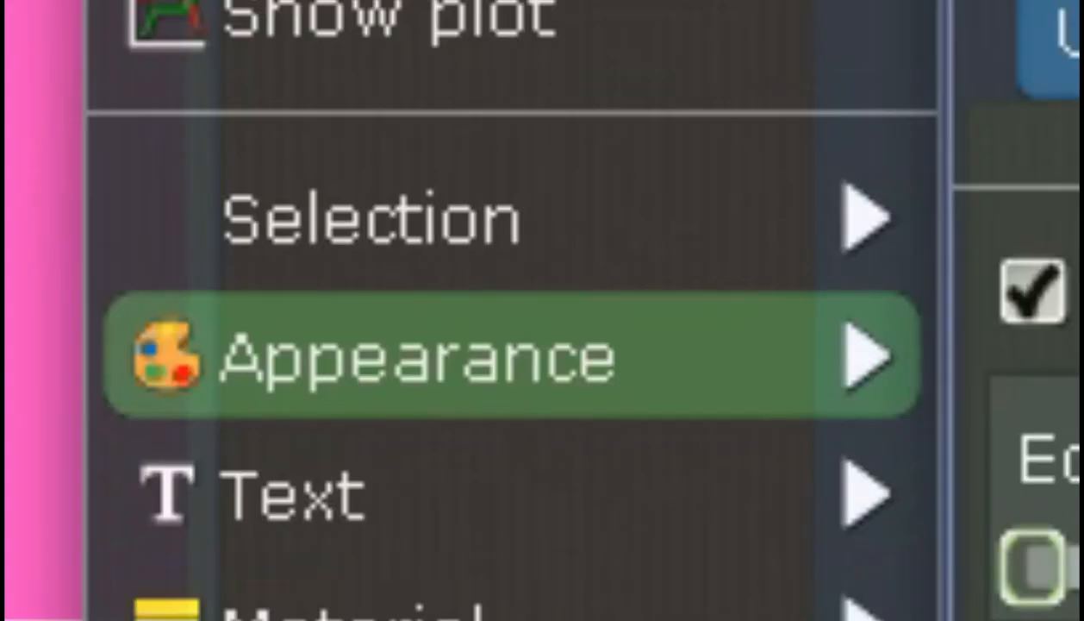
scroll(down, 3)
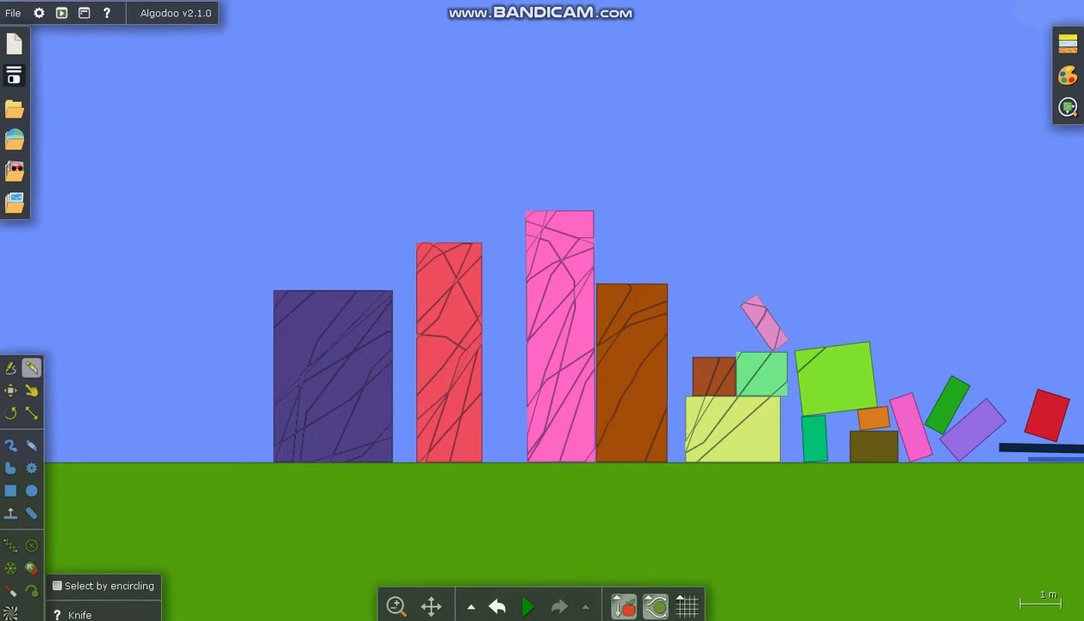
mouse_move(1009, 79)
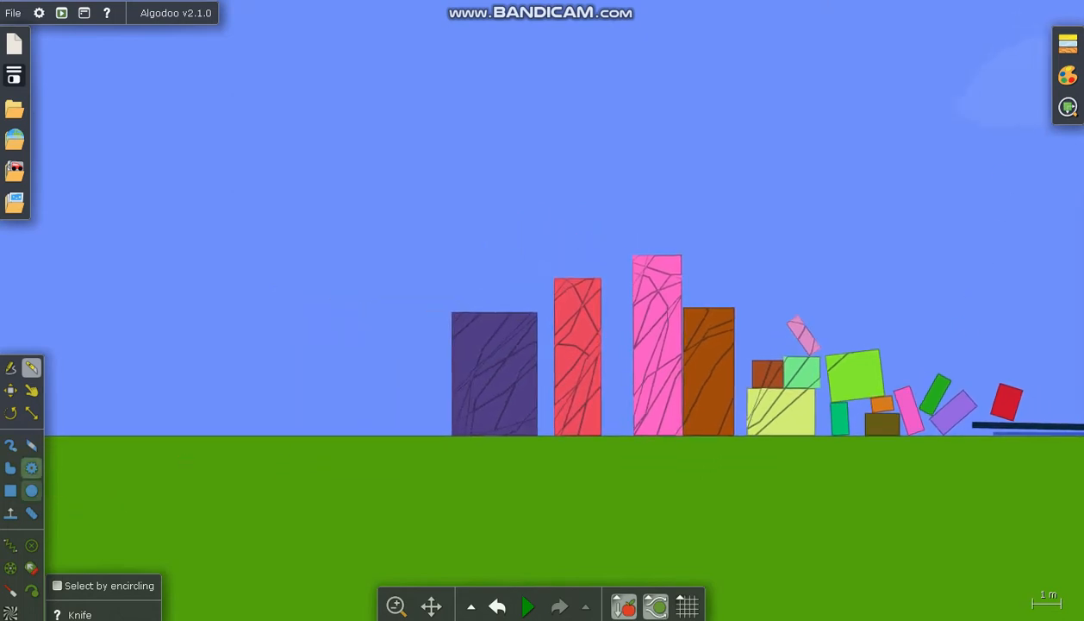
scroll(down, 3)
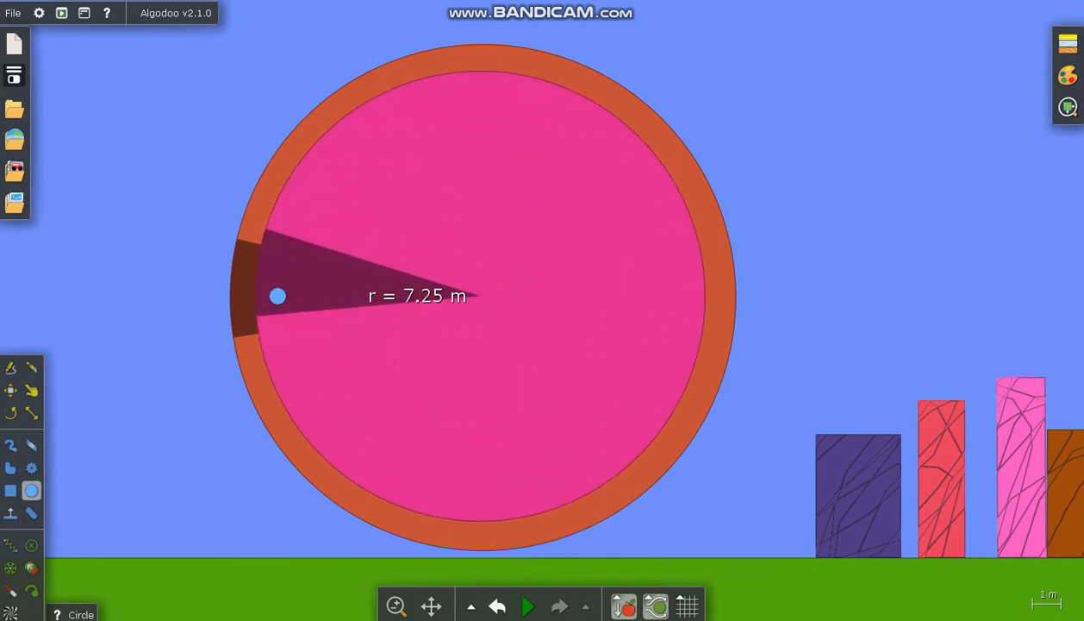
Bring up the pink disc's context menu to combine shapes.
right_click(474, 302)
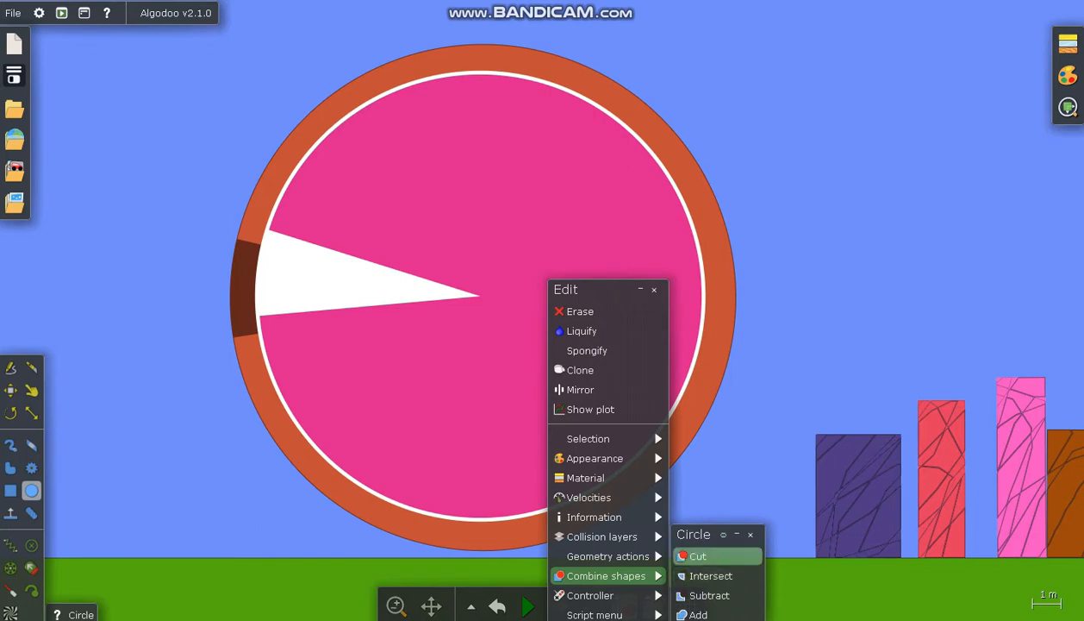
mouse_move(697, 556)
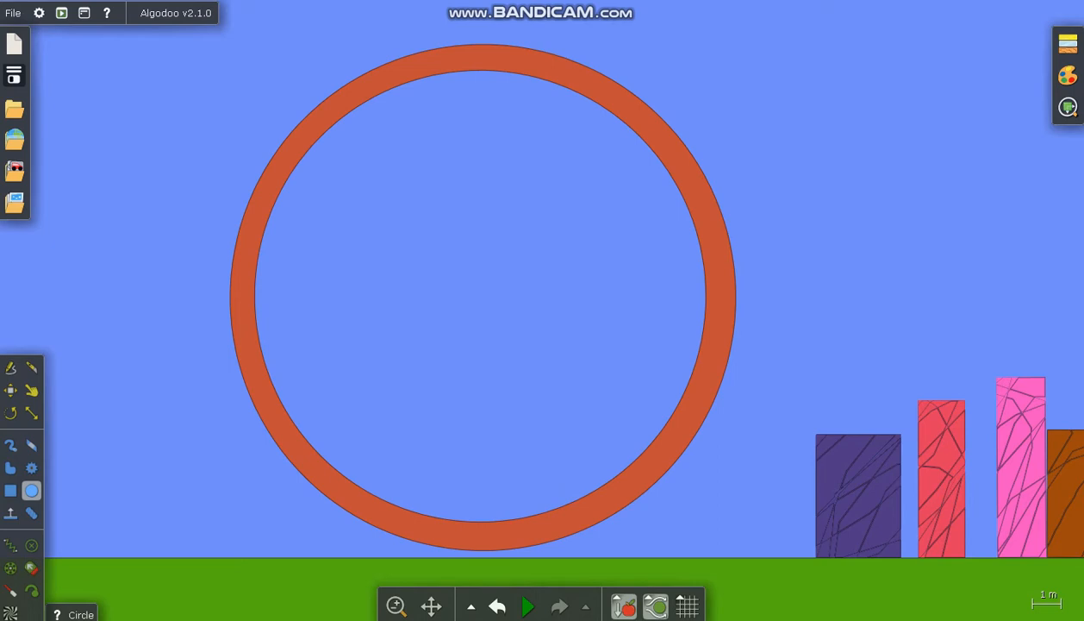
click(31, 413)
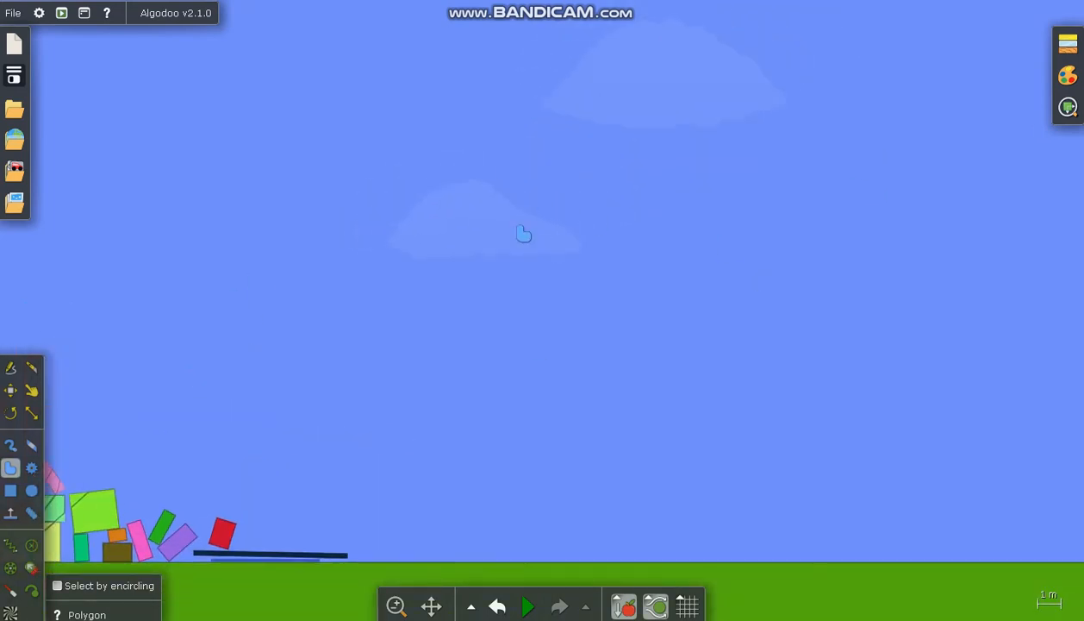
Draw an irregular dark red polygon to the right of the boxes.
drag(524, 232, 483, 534)
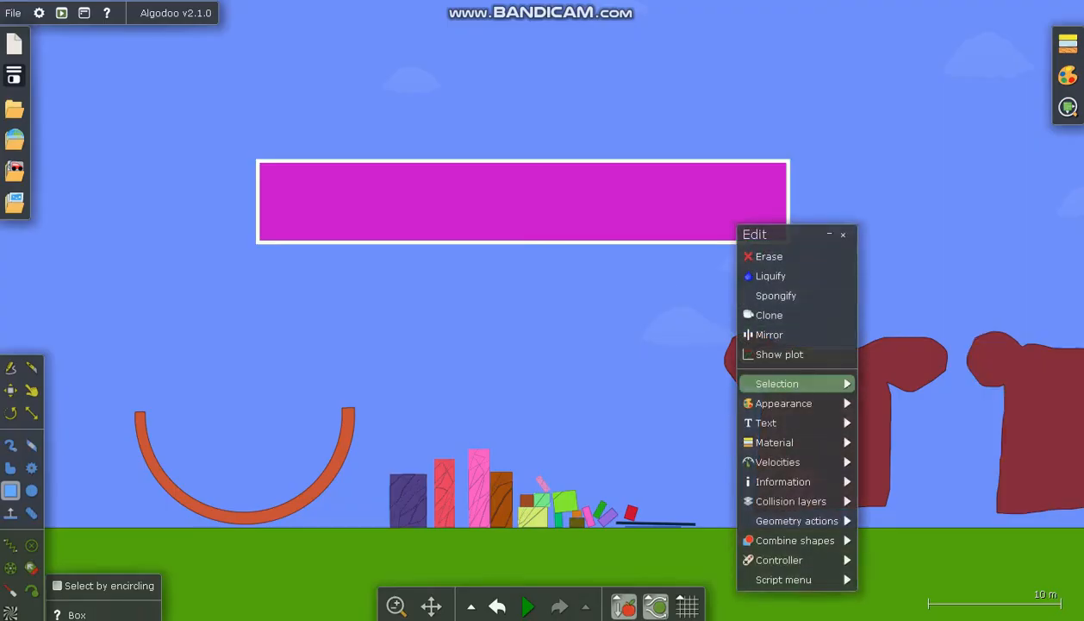
Enter 'SELECT RECIPES' as the long bar's text and enlarge the lettering.
click(776, 383)
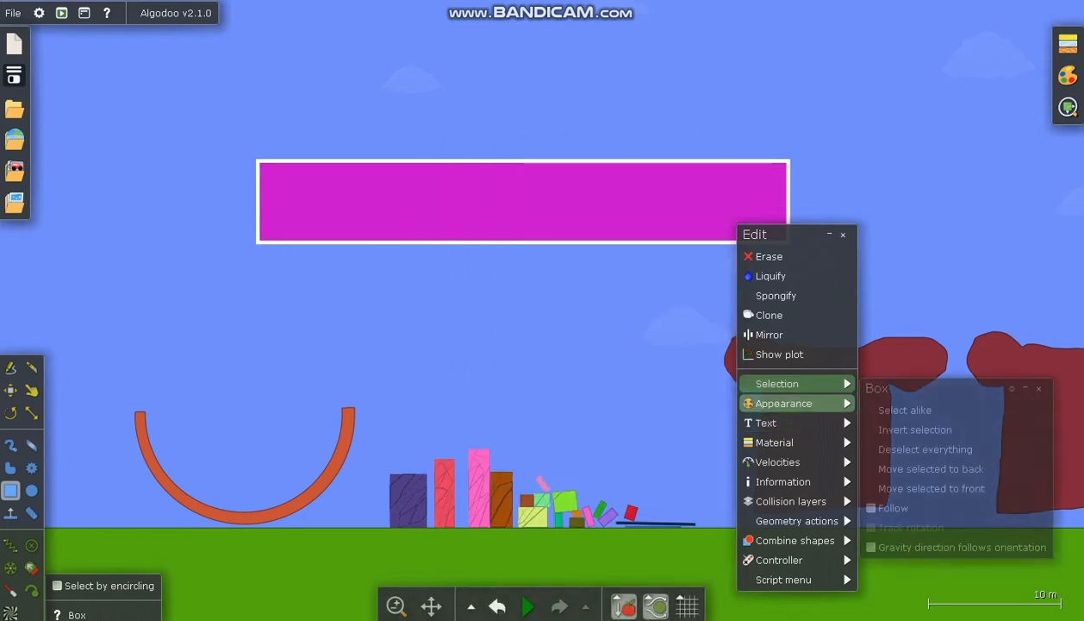
click(765, 423)
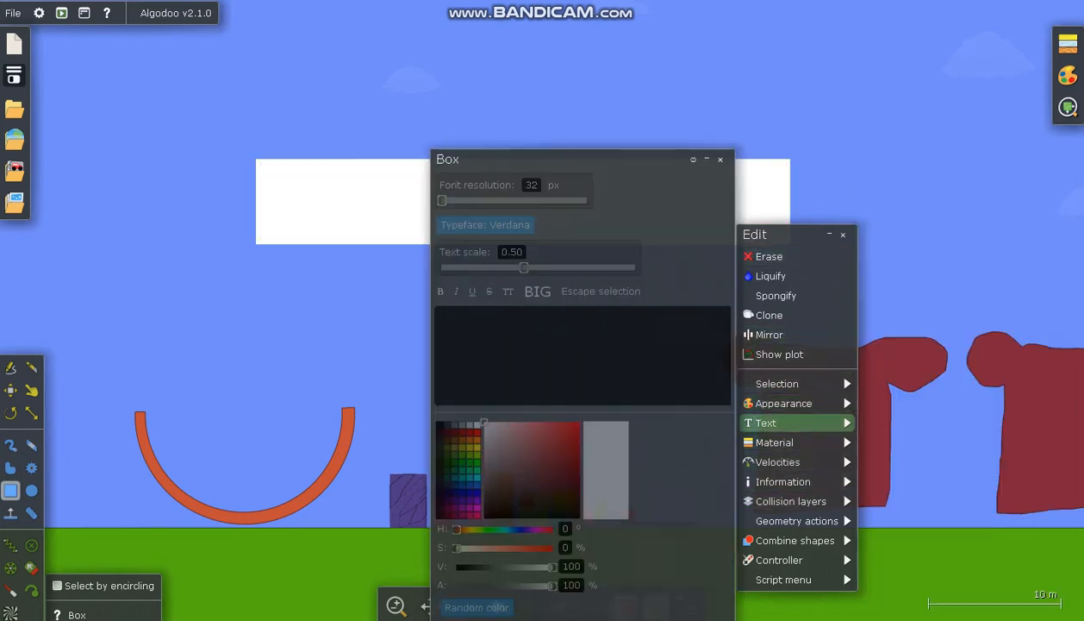
text(s)
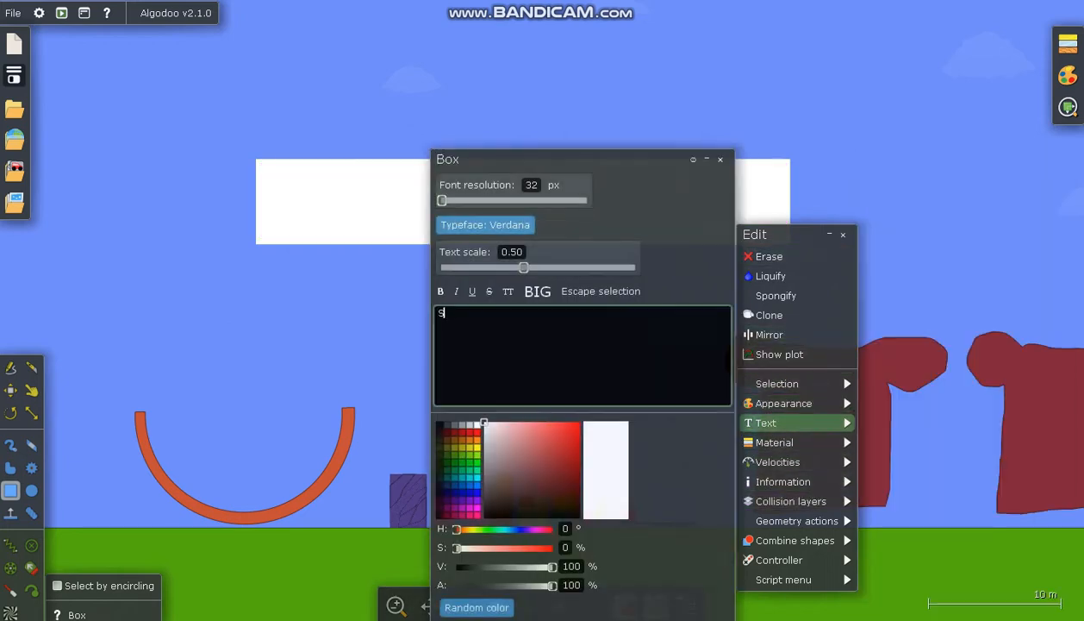
text(ELECT)
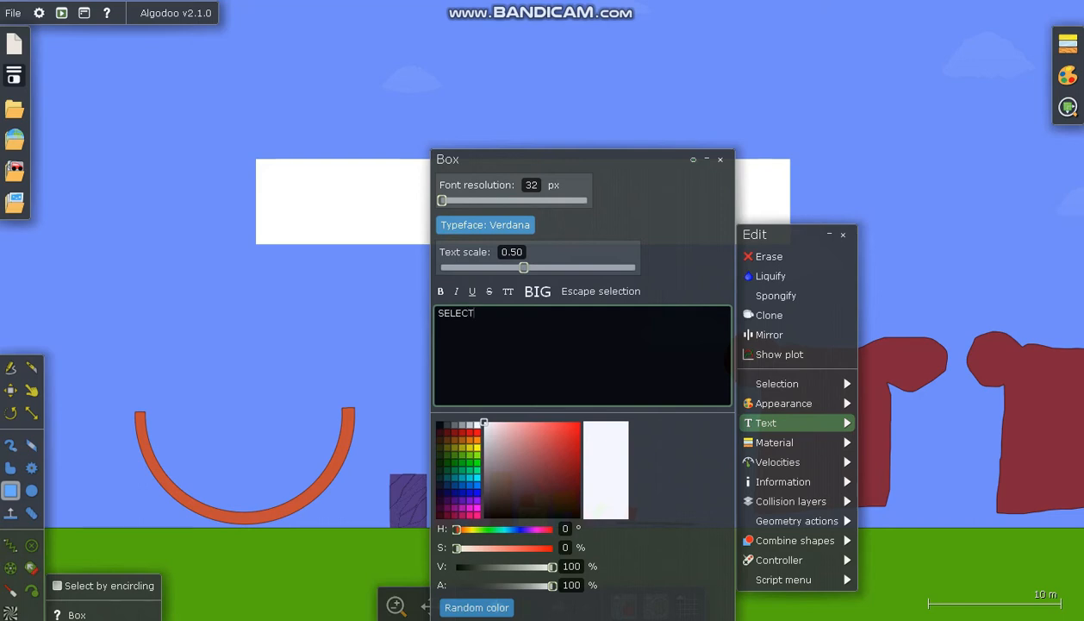
text(RE)
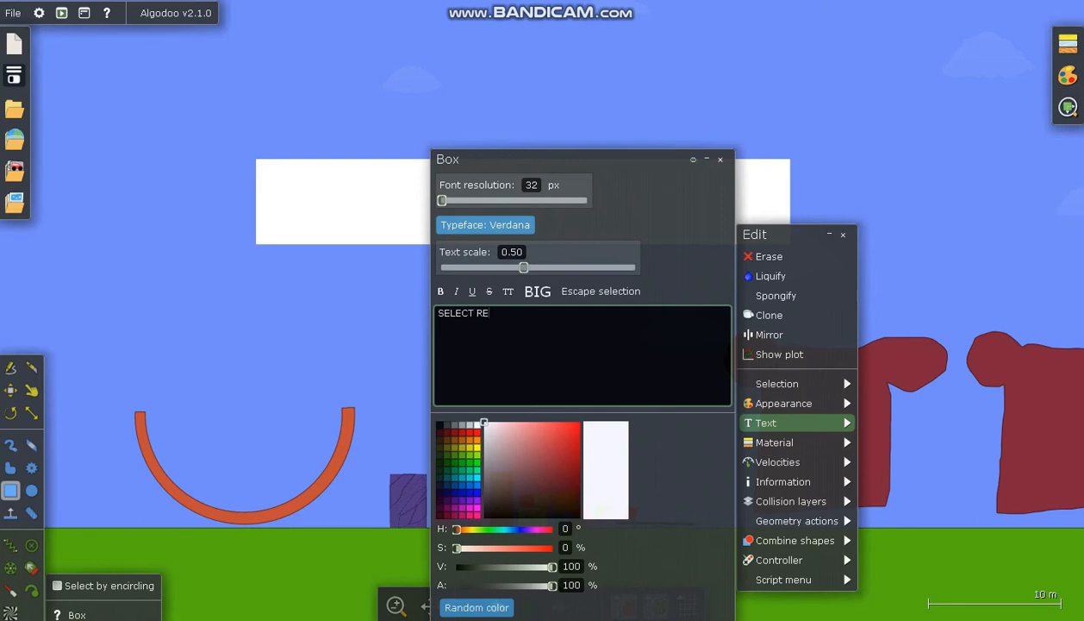
text(CIPES)
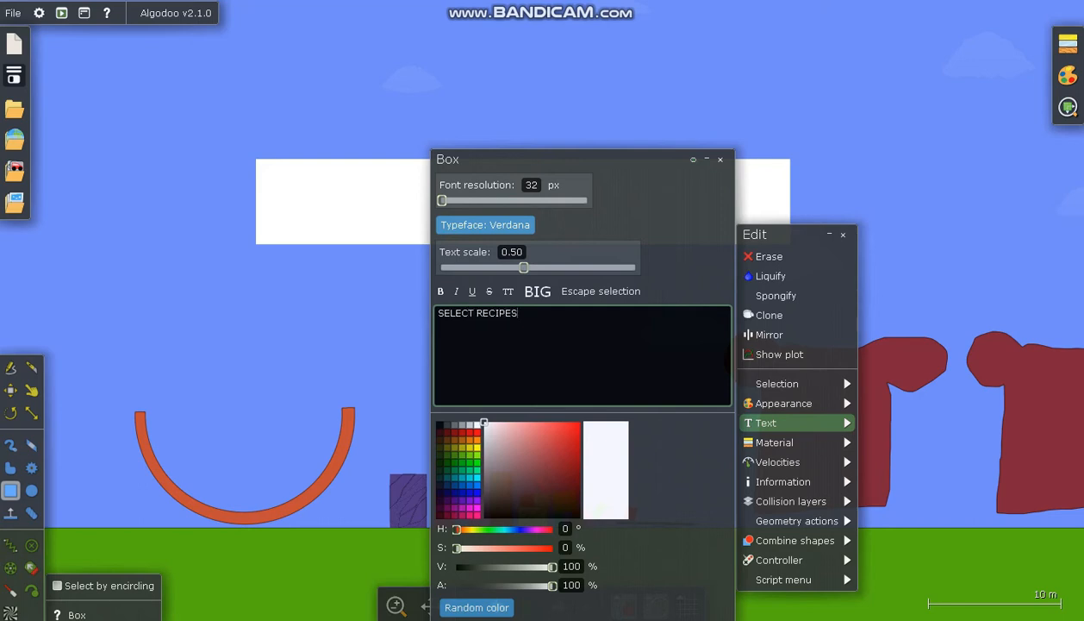
drag(524, 267, 572, 267)
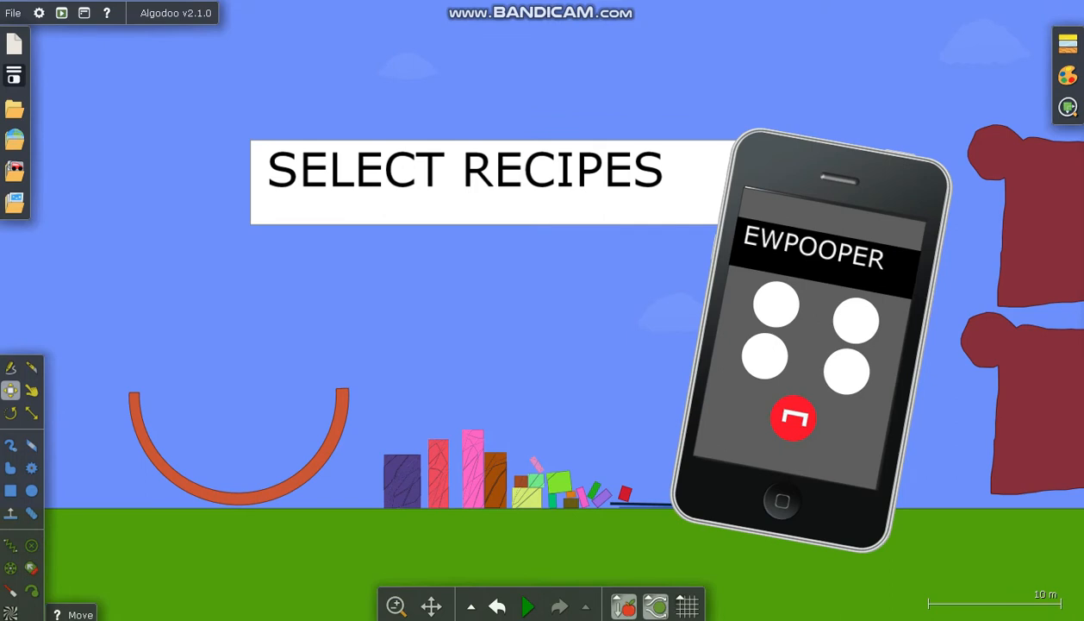
mouse_move(633, 281)
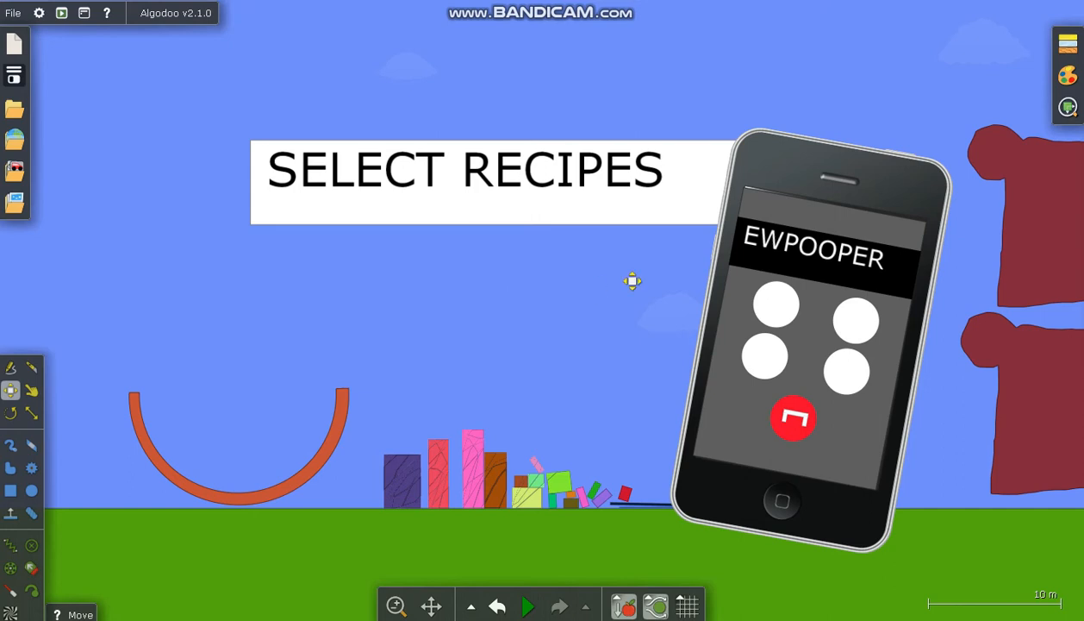
Close the text panel once the lettering fills the sign.
click(793, 418)
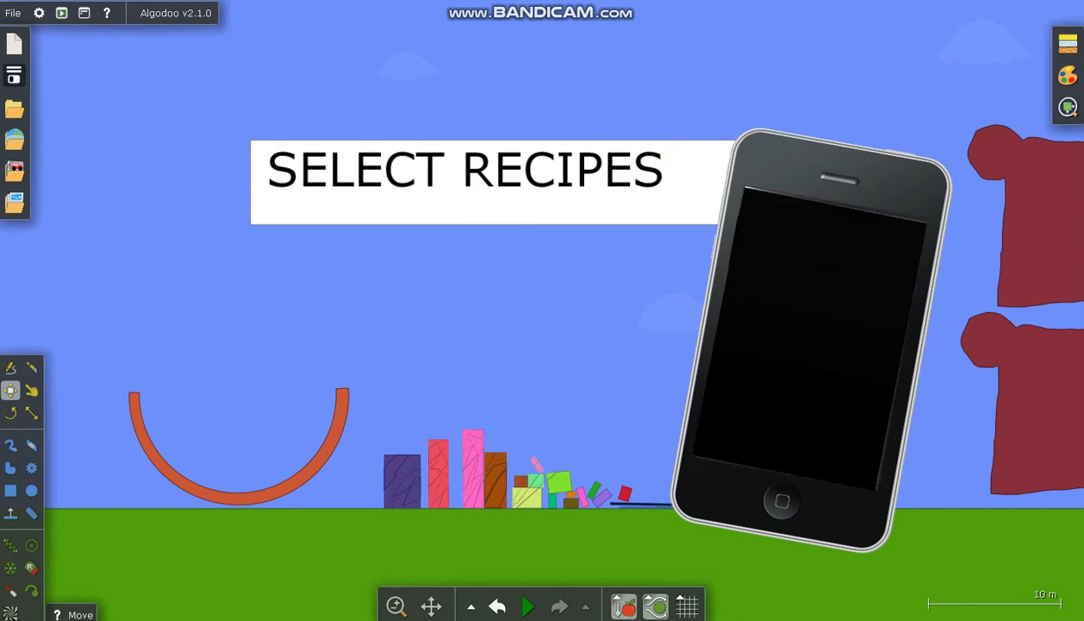
mouse_move(998, 32)
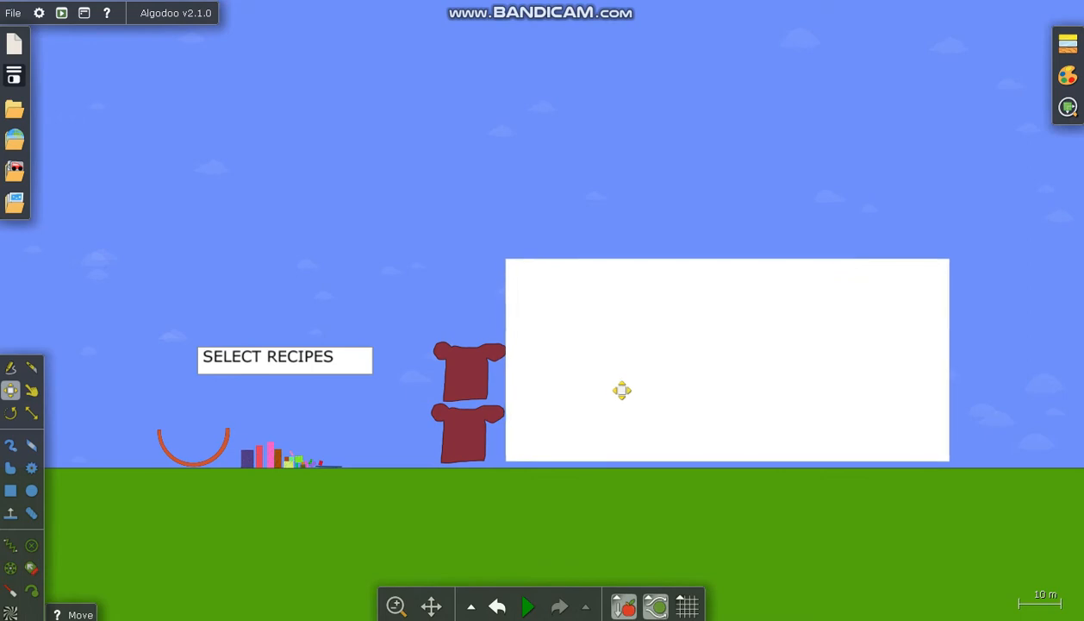
Open the picture-file browser from the left toolbar.
click(11, 489)
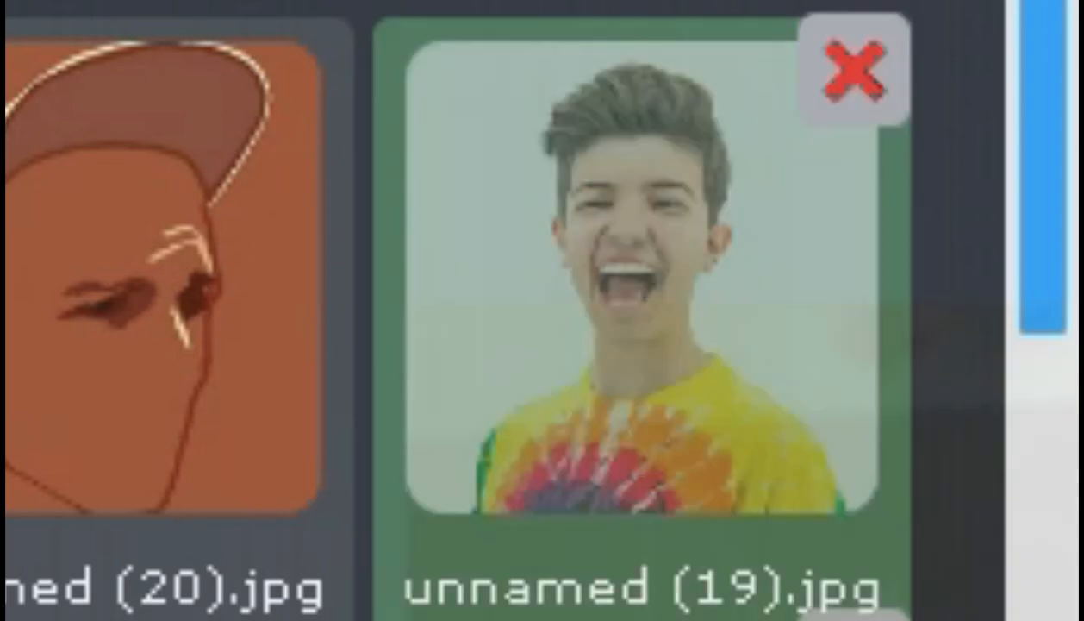
Add unnamed (19).jpg and the maxresdefault lava city picture, then close the browser.
click(850, 73)
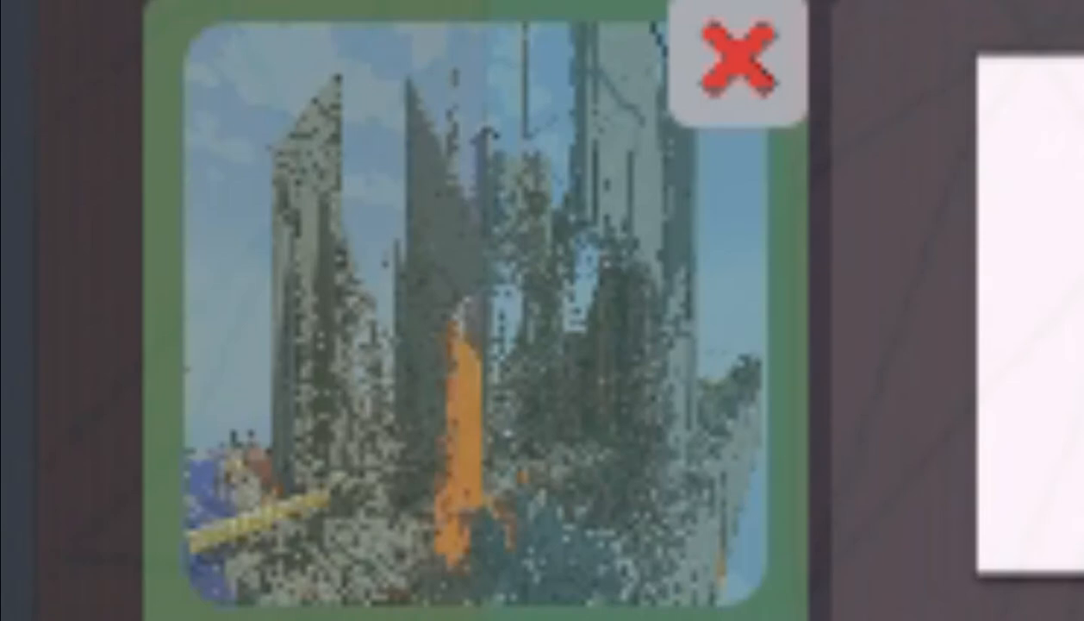
click(733, 57)
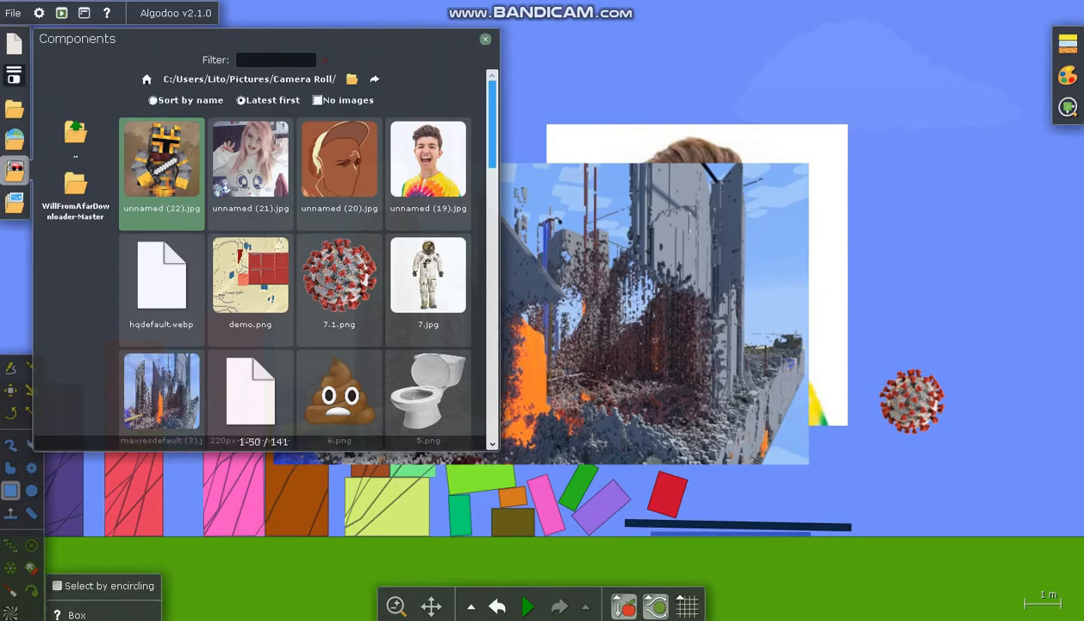
click(485, 39)
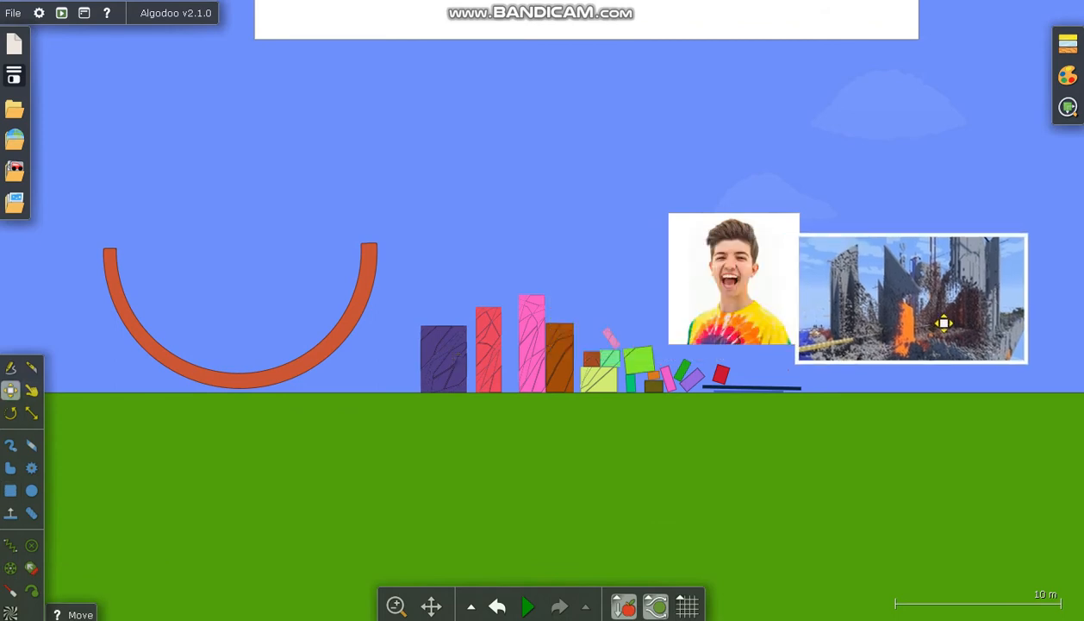
Move the portrait and blocky character pictures beneath the SELECT RECIPES sign.
drag(911, 297, 976, 323)
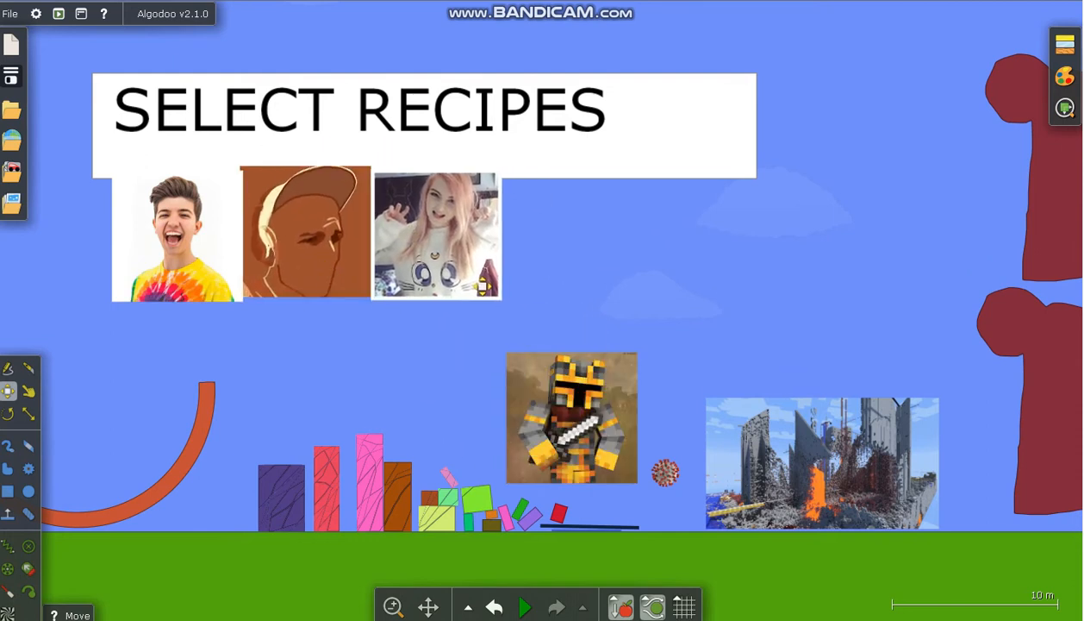
drag(572, 417, 565, 266)
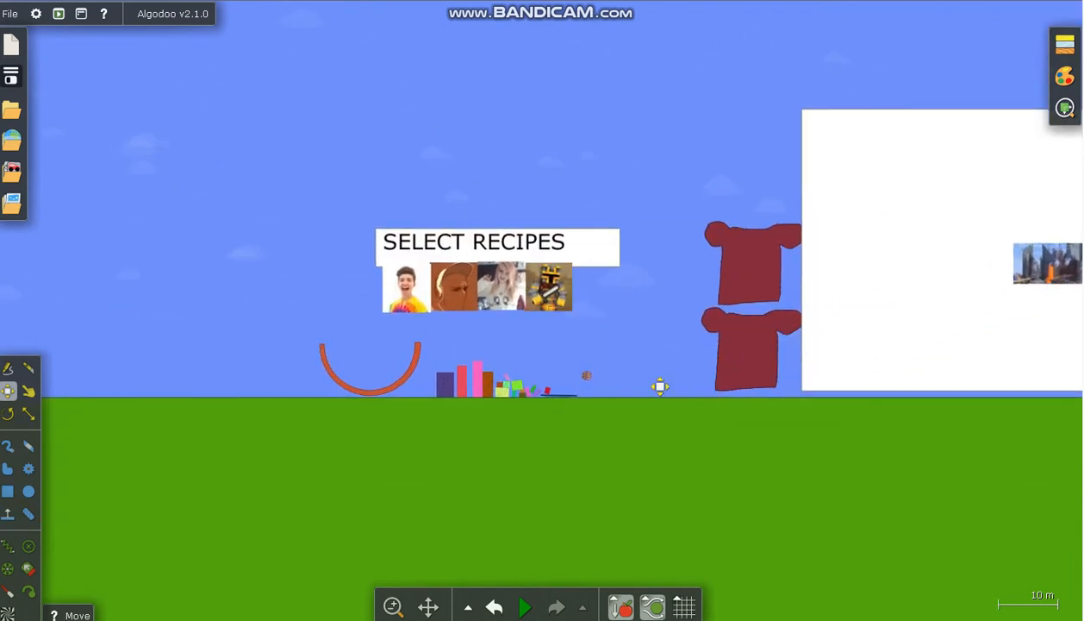
right_click(660, 386)
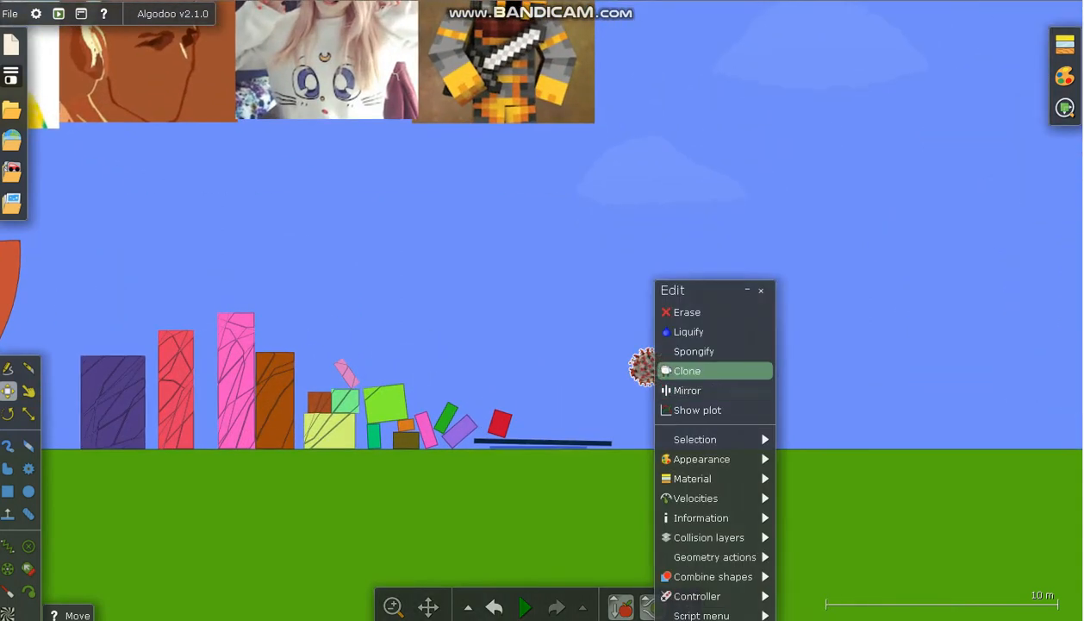
Clone the virus picture from its right-click menu.
click(687, 371)
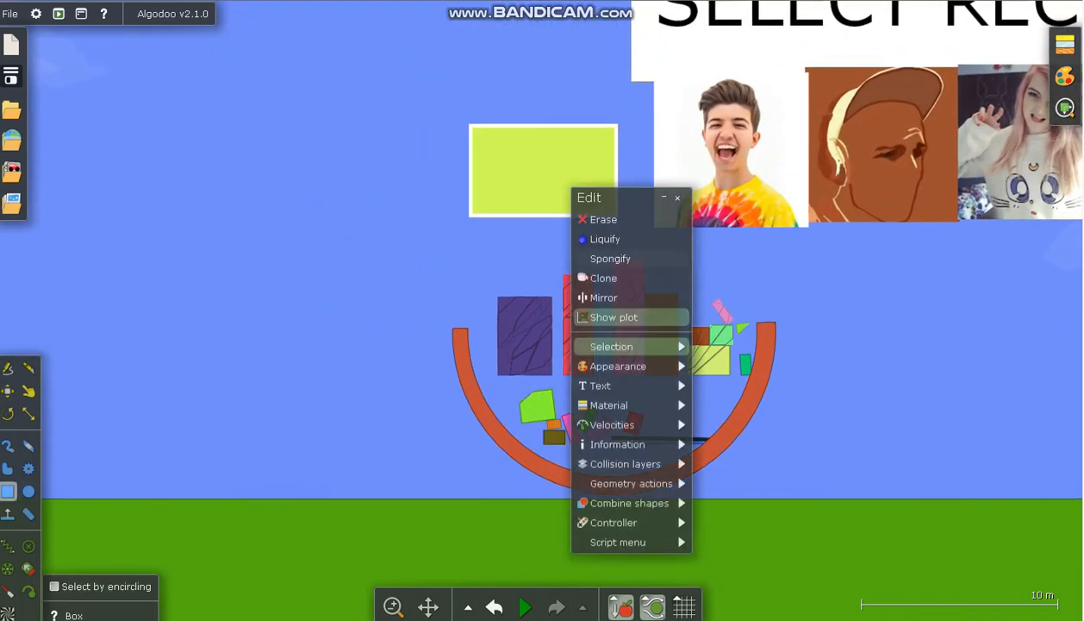
Make the box above the bowl blue and give it a liquid material preset.
click(618, 365)
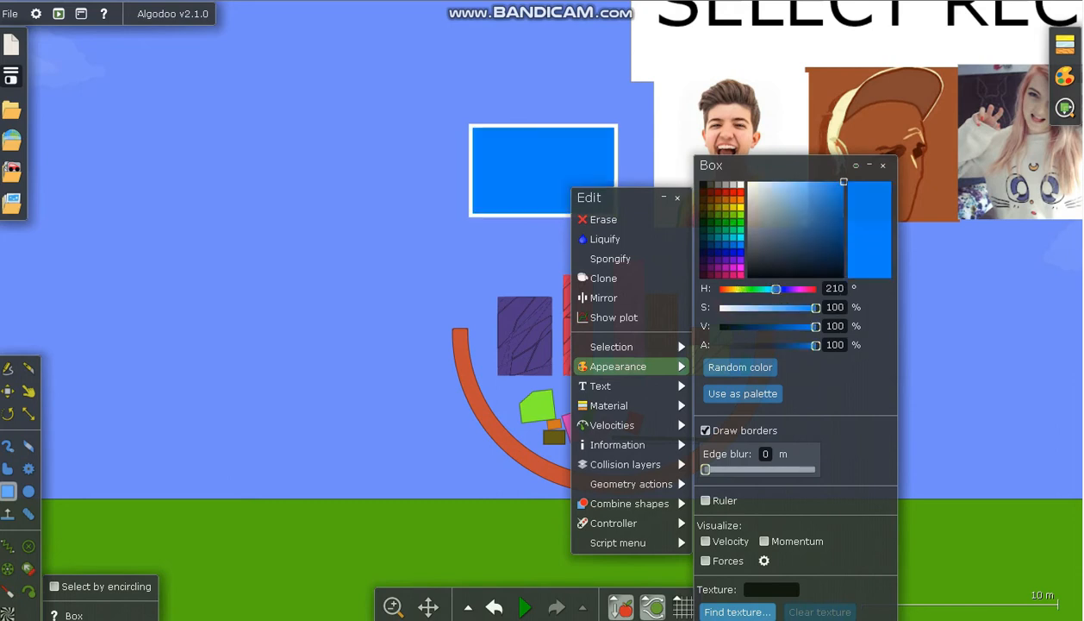
click(610, 405)
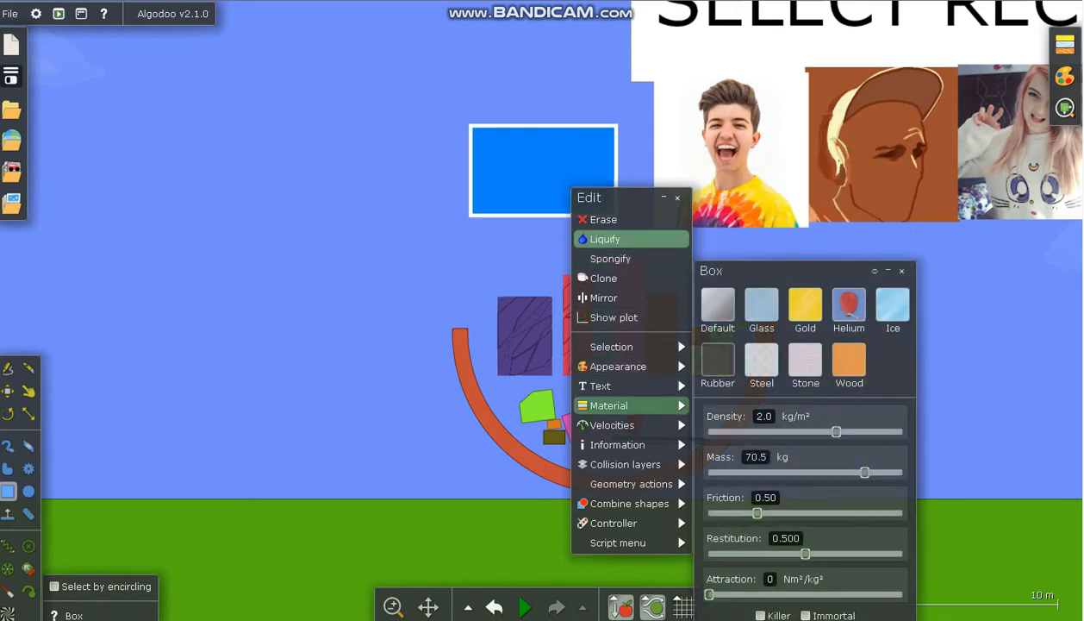
click(605, 239)
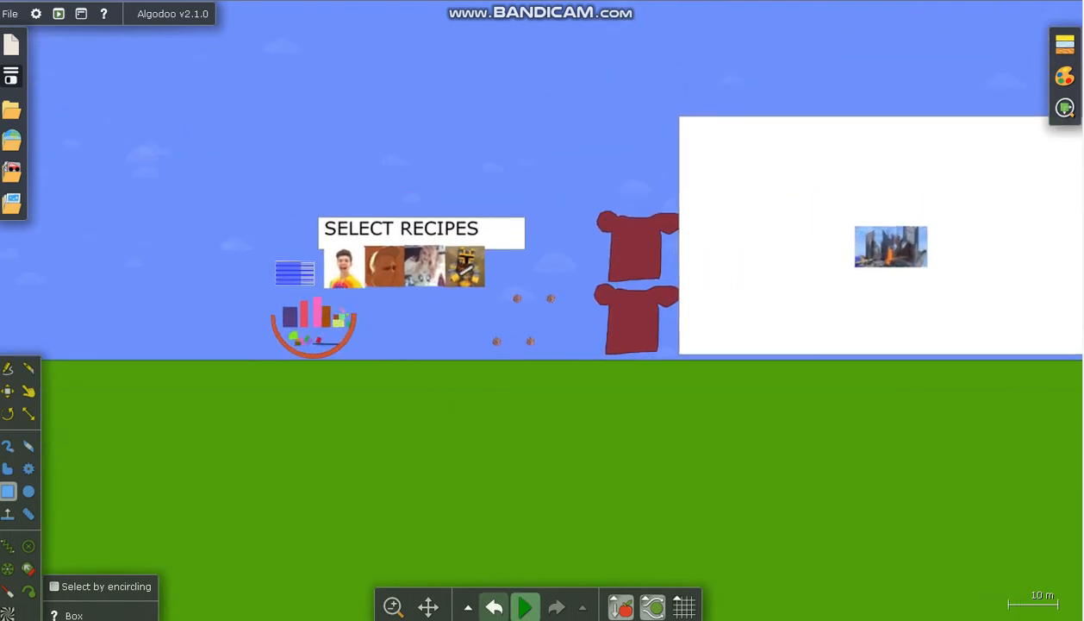
Run the simulation, then drag the lava city picture along the ground beneath the bowl.
click(524, 604)
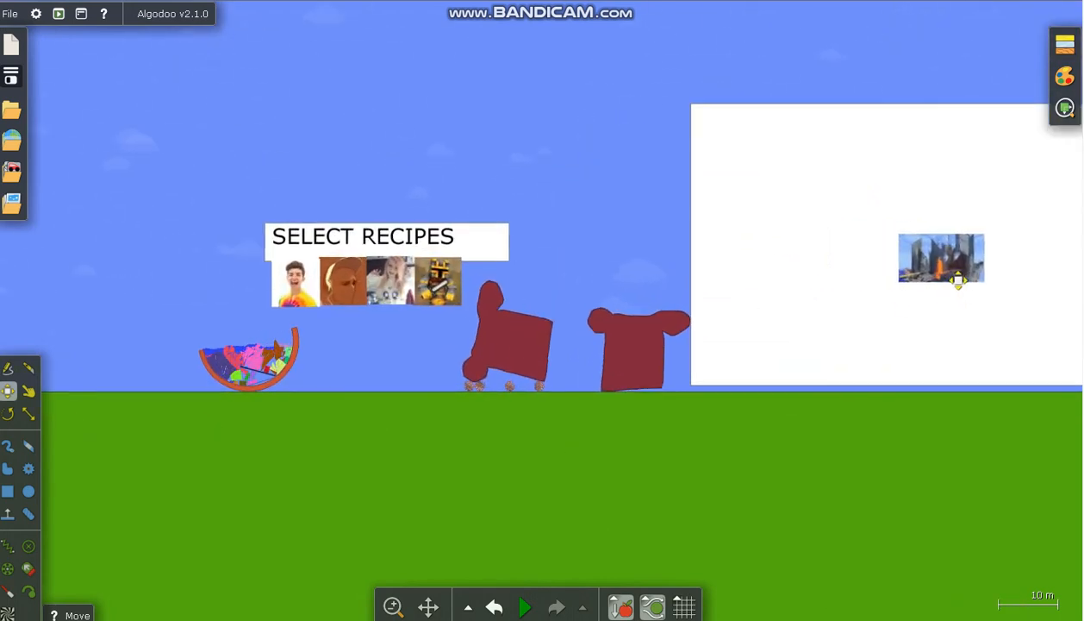
drag(941, 258, 162, 360)
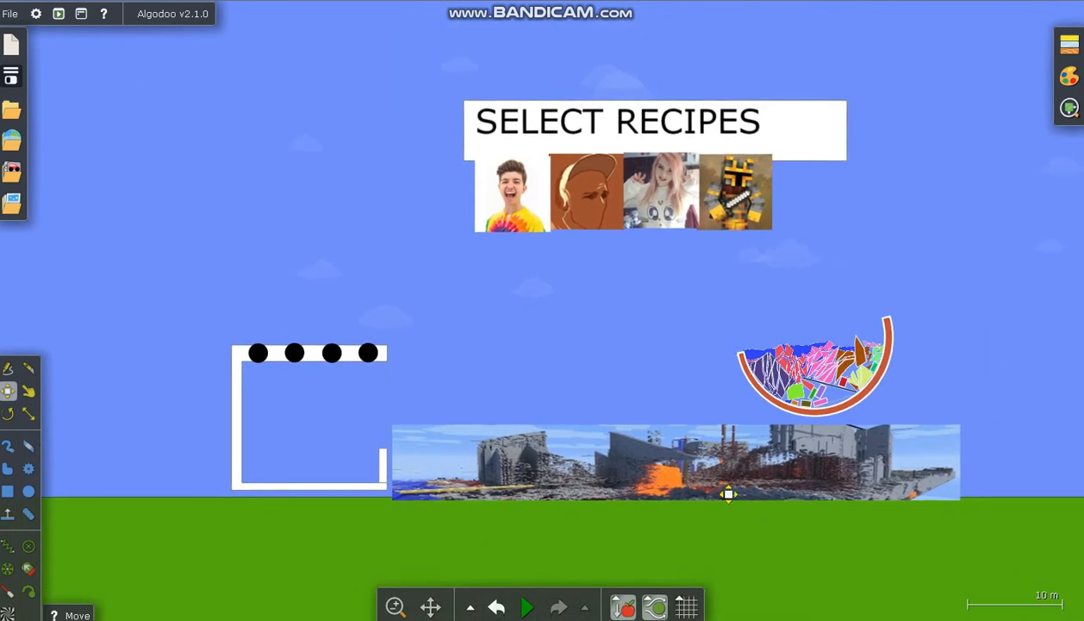
scroll(down, 3)
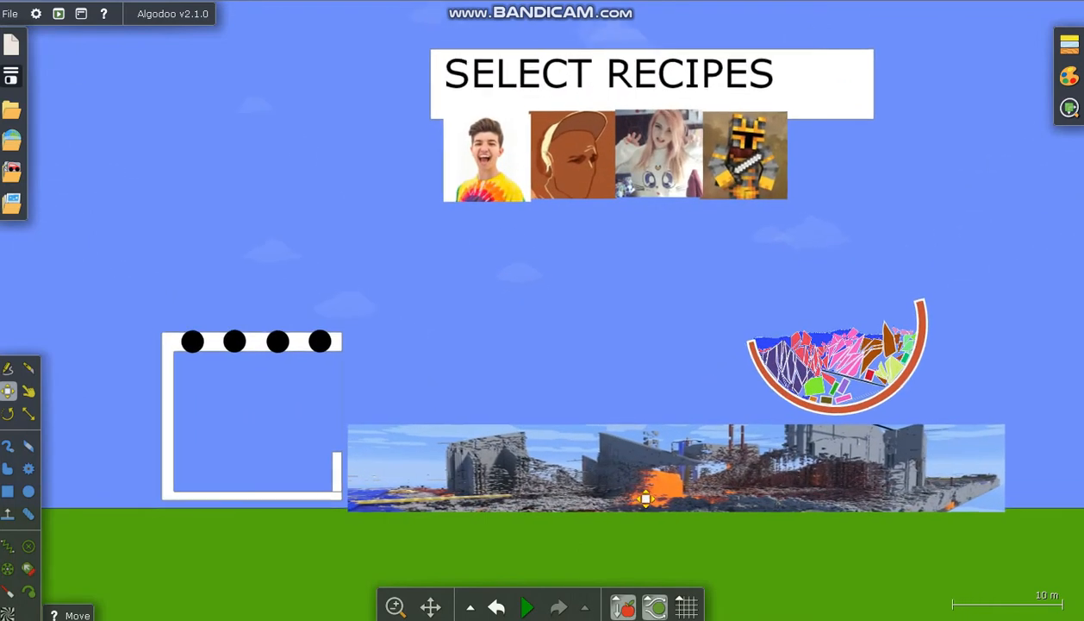
click(527, 606)
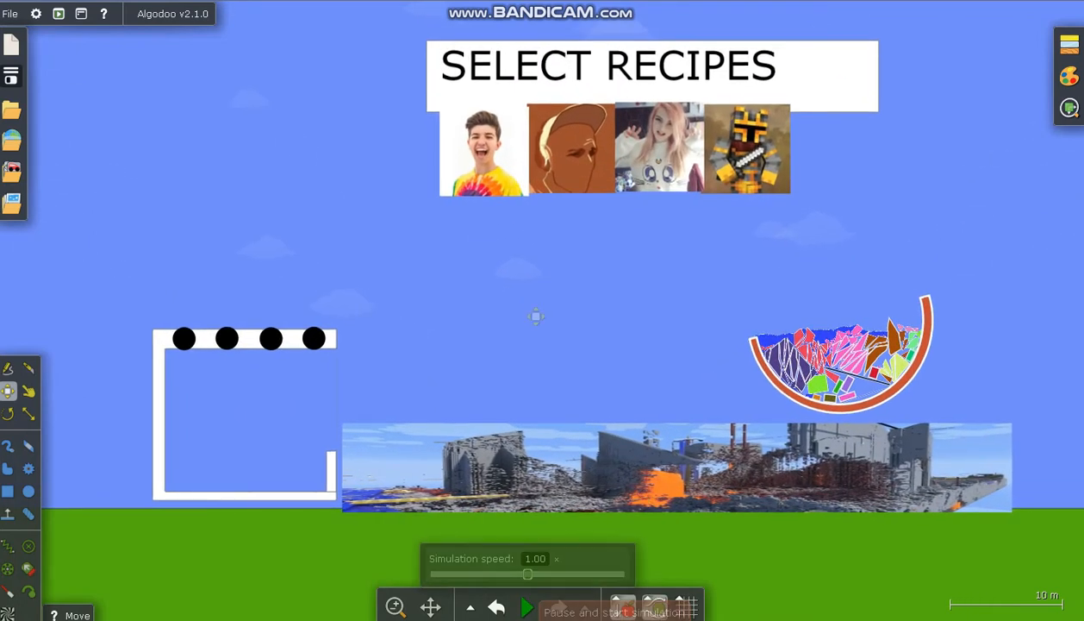
click(527, 607)
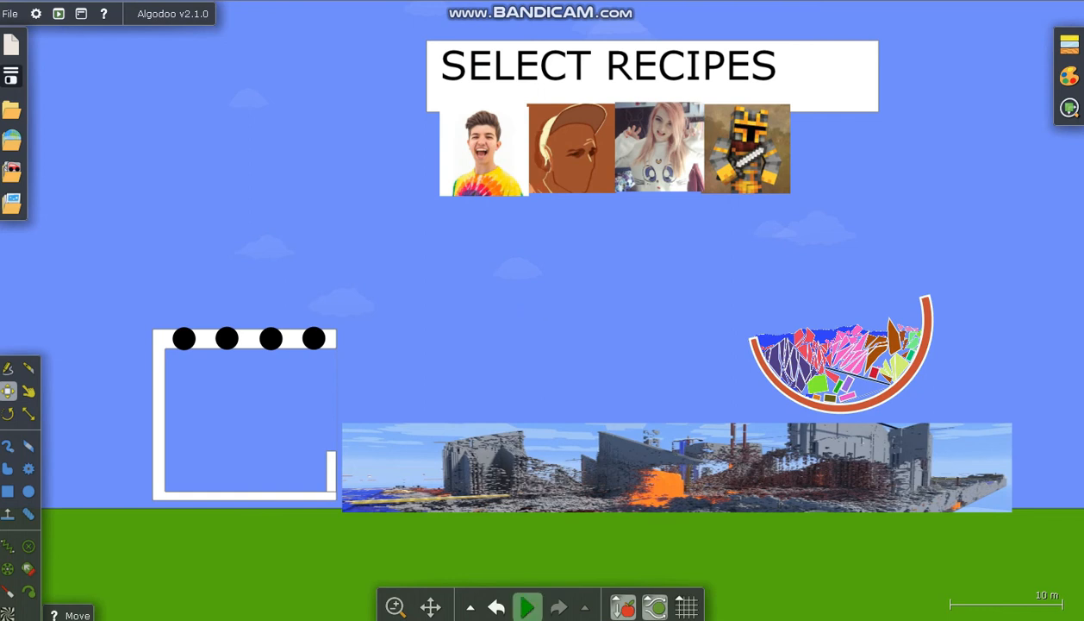
click(527, 606)
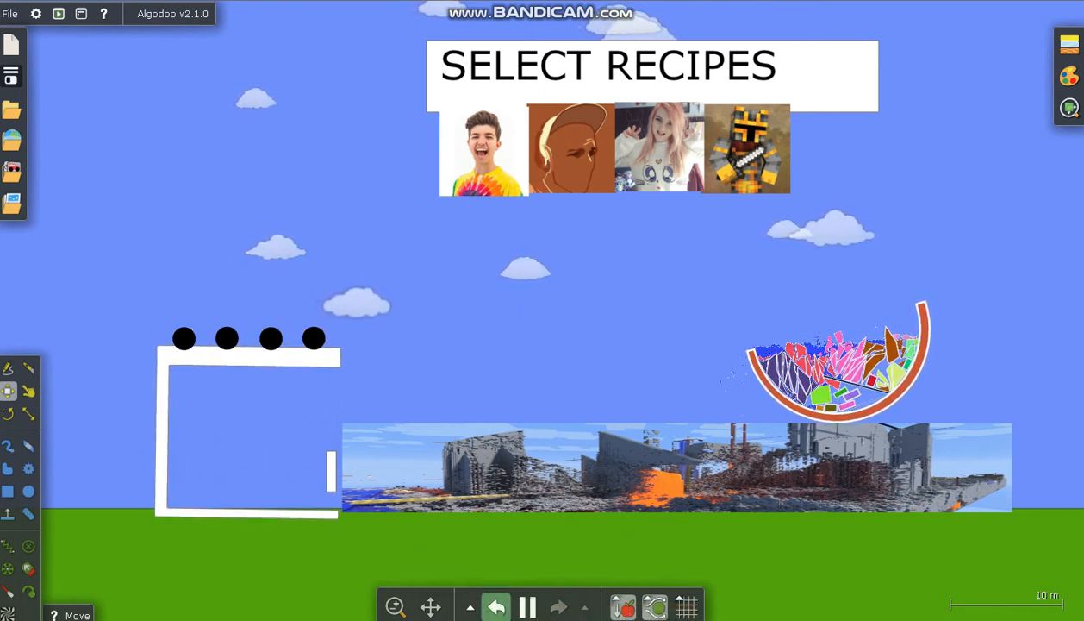
click(526, 606)
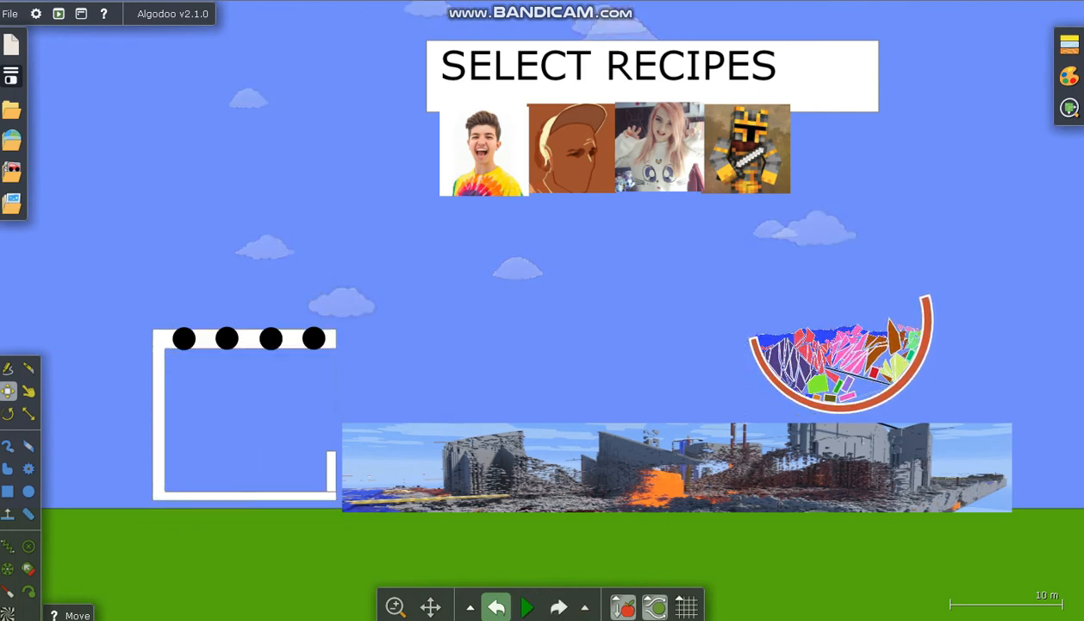